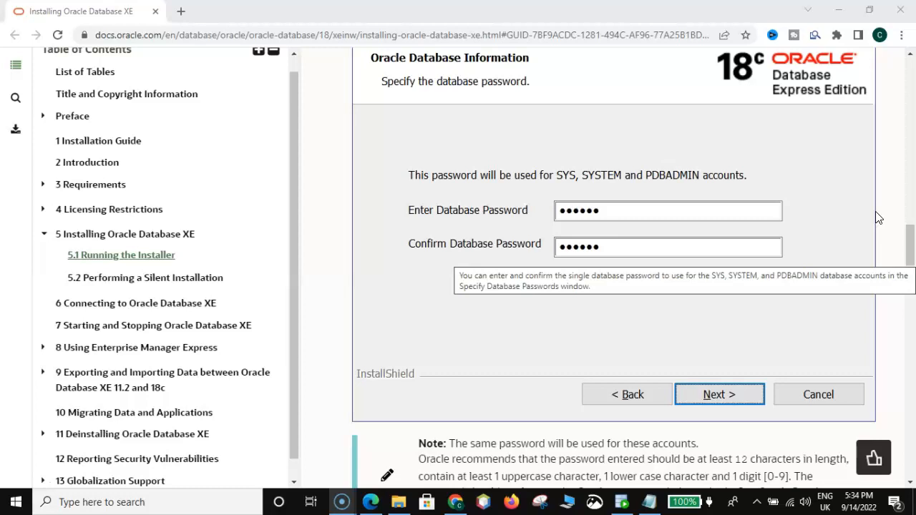
pyautogui.moveTo(666, 86)
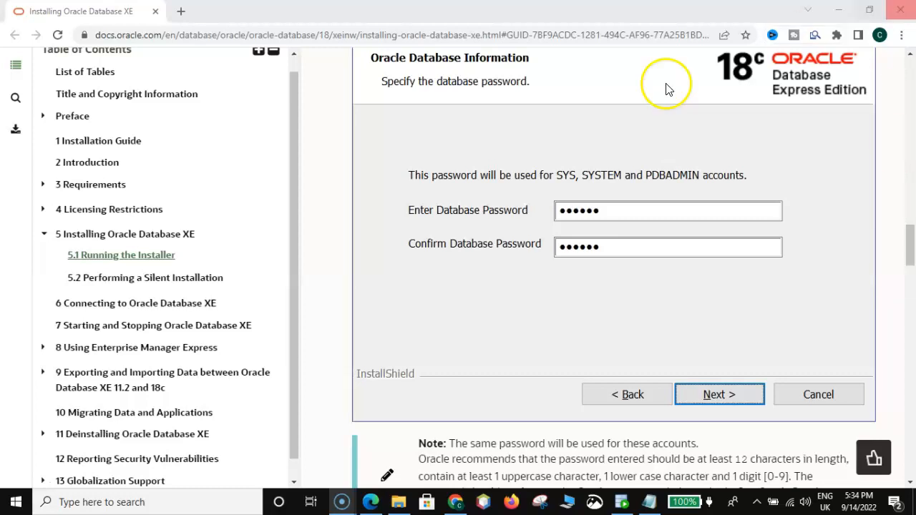
pyautogui.moveTo(587, 169)
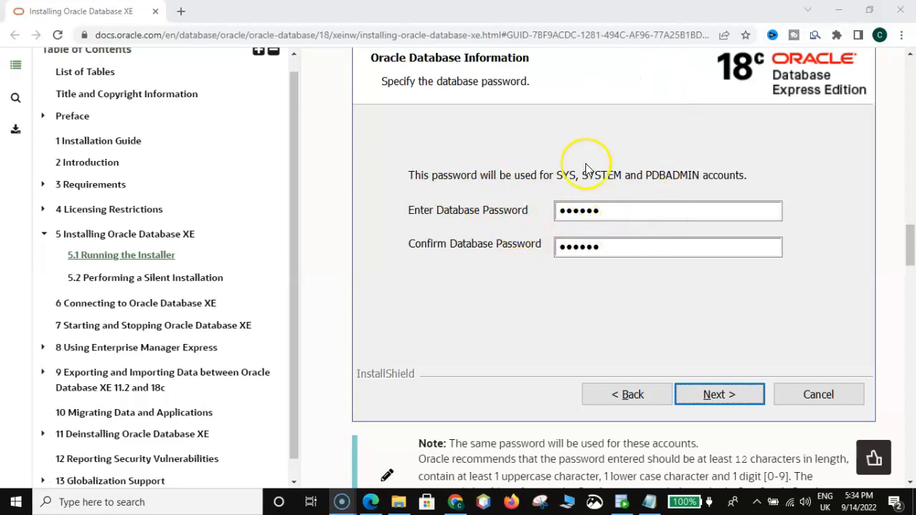
pyautogui.moveTo(547, 212)
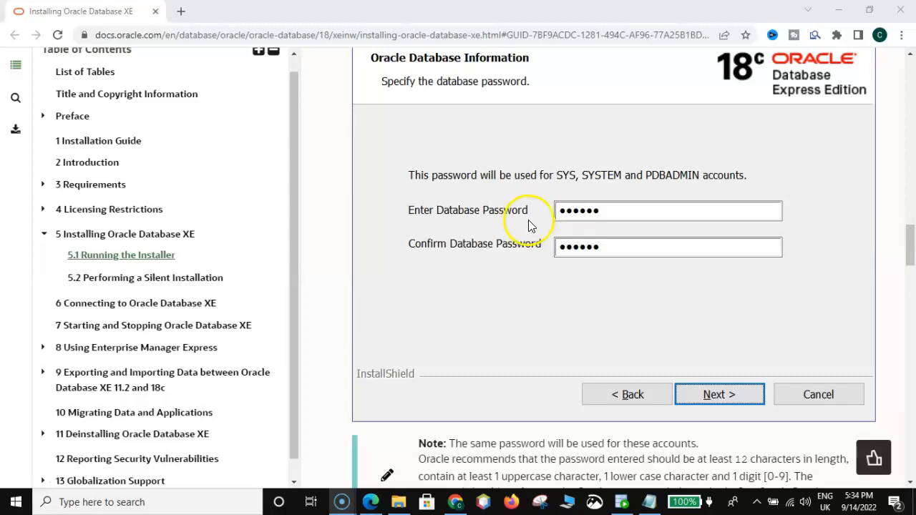
pyautogui.moveTo(472, 198)
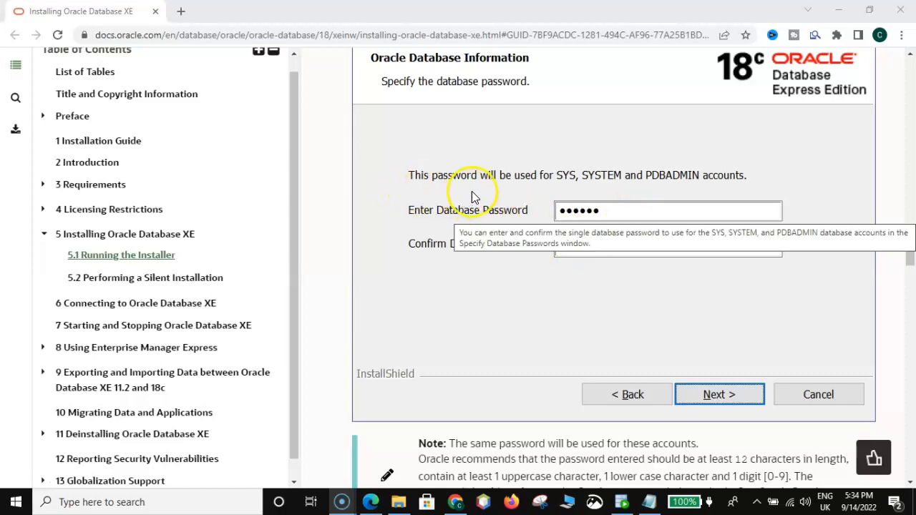
pyautogui.moveTo(616, 194)
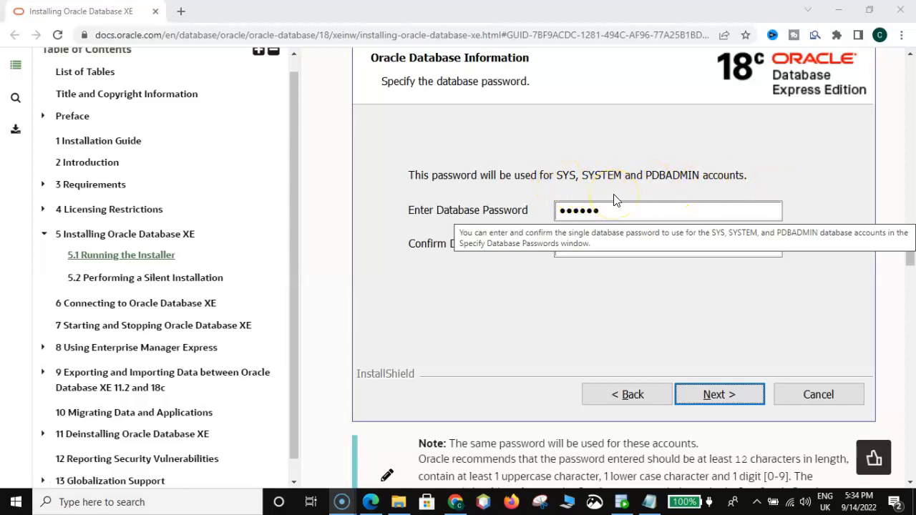
# Step: Submit the system login for the pro connection and dismiss the ORA-01017 logon-denied error
pyautogui.write('•••••')
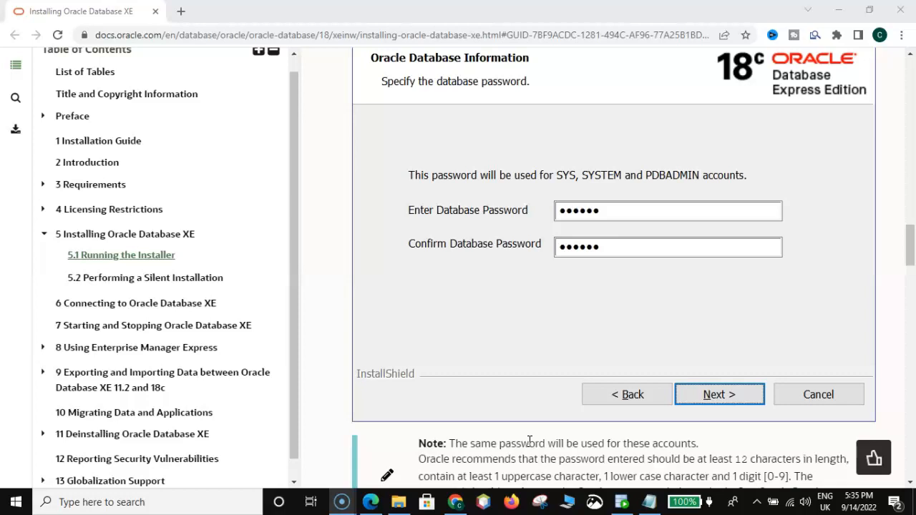
pyautogui.moveTo(822, 275)
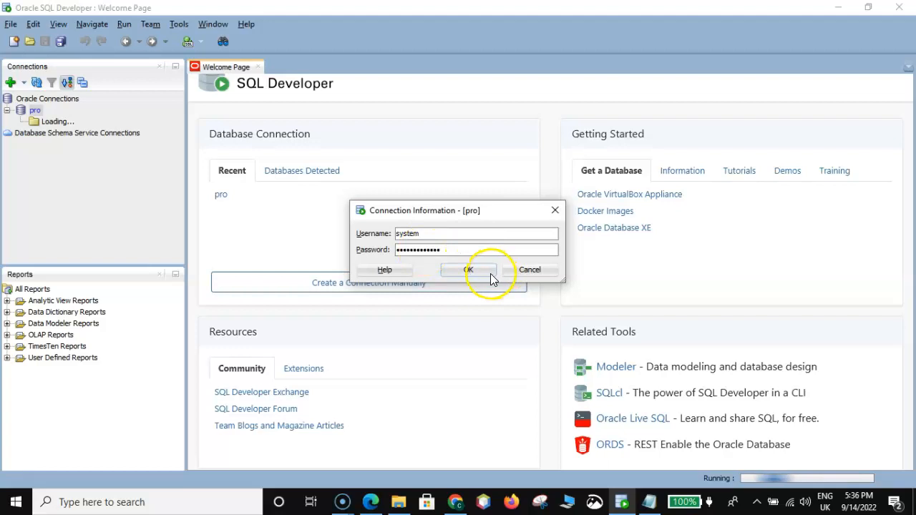
pyautogui.click(469, 269)
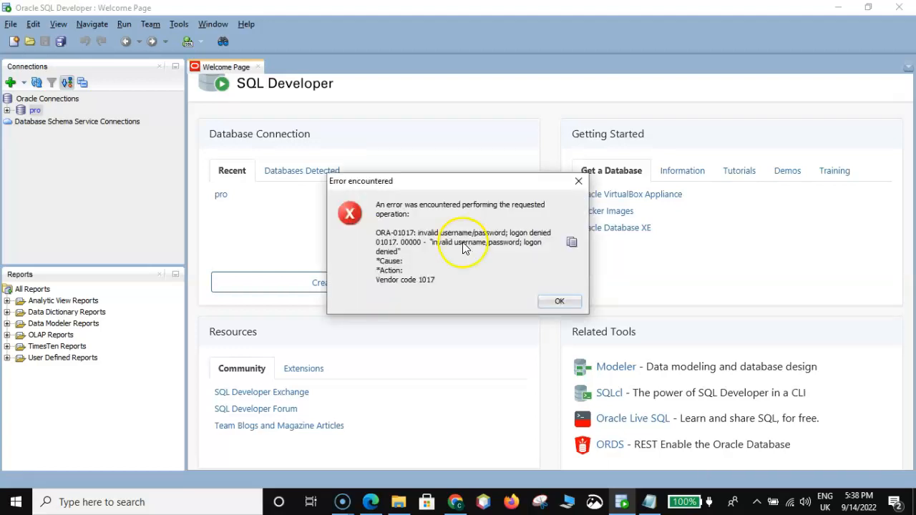
pyautogui.moveTo(424, 246)
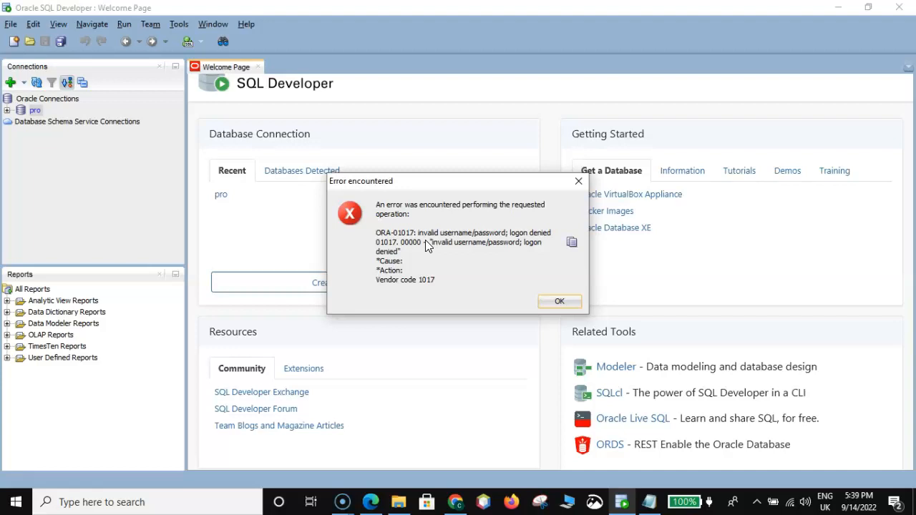
pyautogui.click(560, 300)
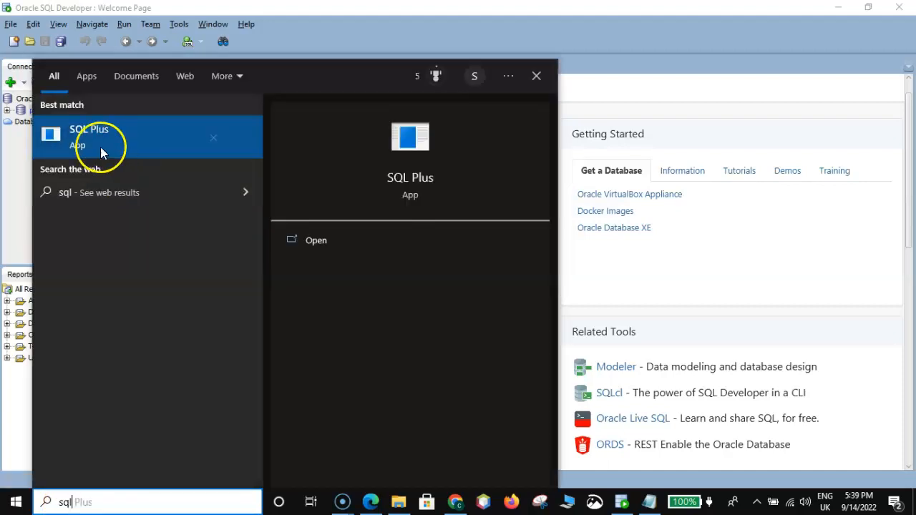
# Step: Show the launch options for the SQL Plus search result
pyautogui.rightClick(89, 136)
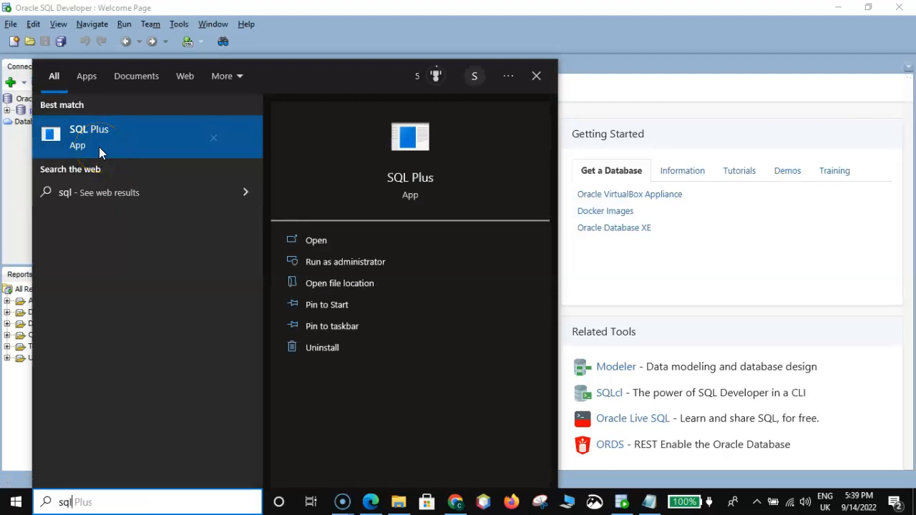
pyautogui.moveTo(326, 261)
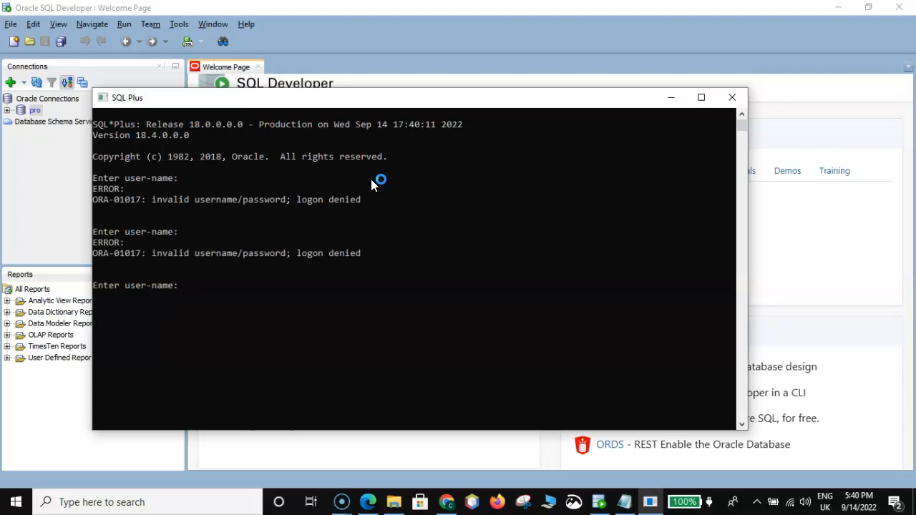
# Step: Connect with conn / as sysdba using operating-system authentication
pyautogui.write('con')
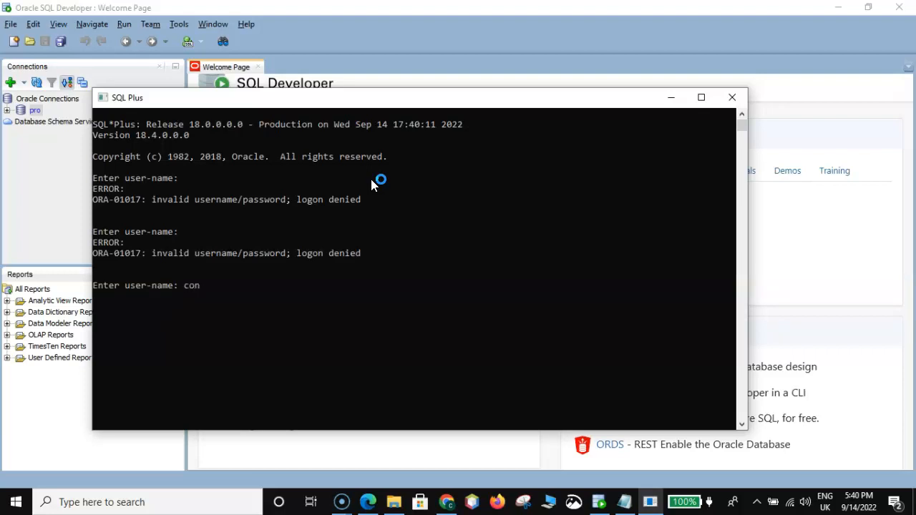
pyautogui.write('n')
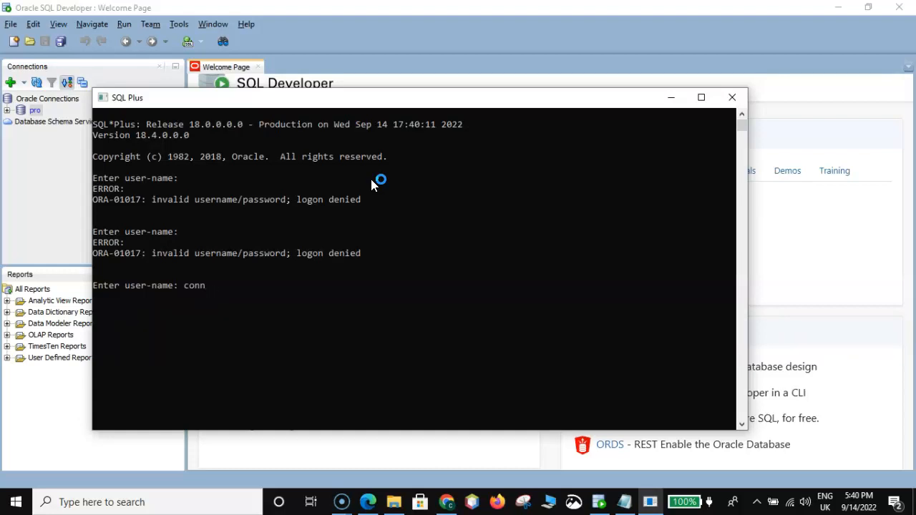
pyautogui.write('/')
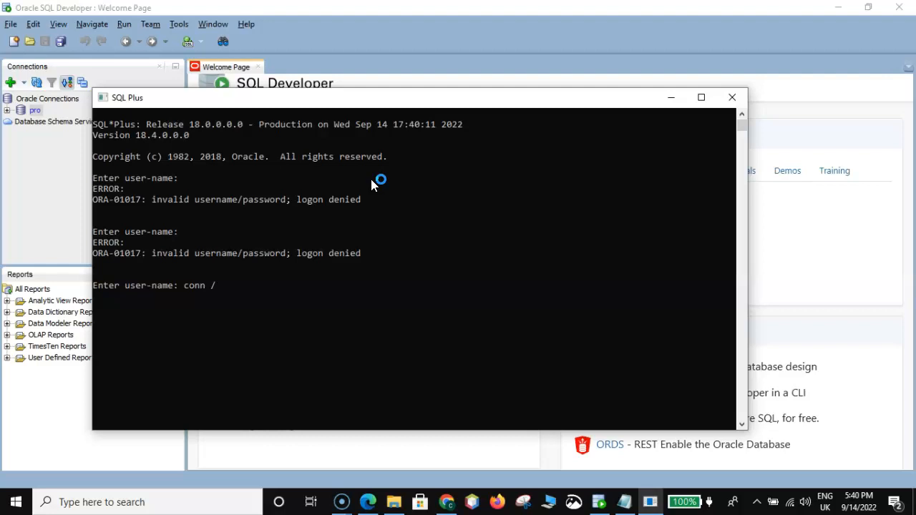
pyautogui.write('as')
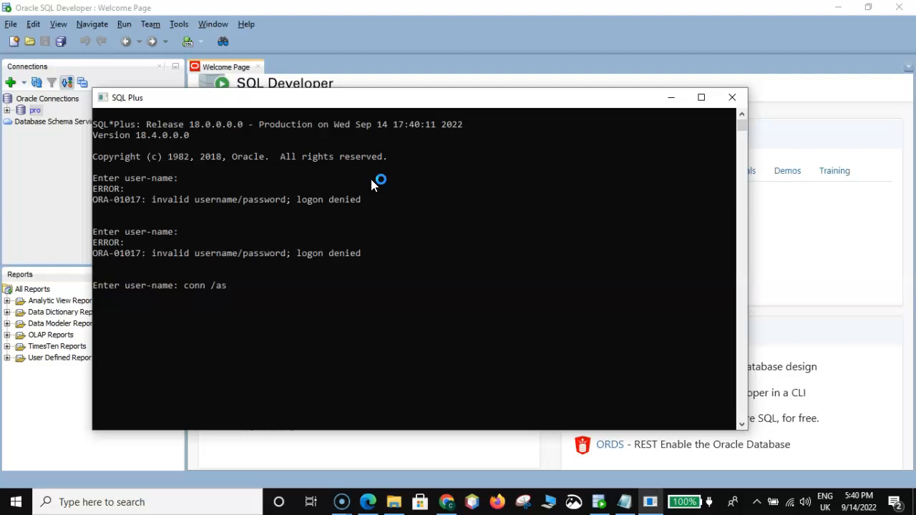
pyautogui.write('sy')
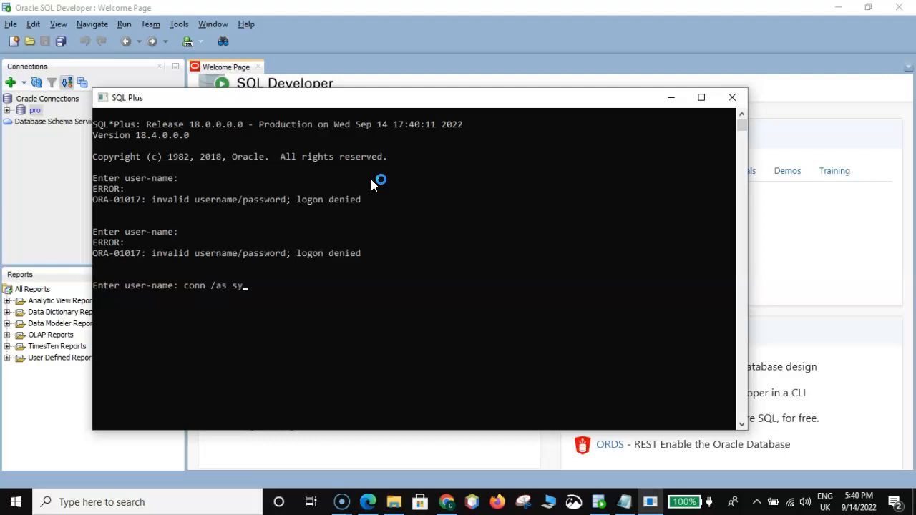
pyautogui.write('sdba')
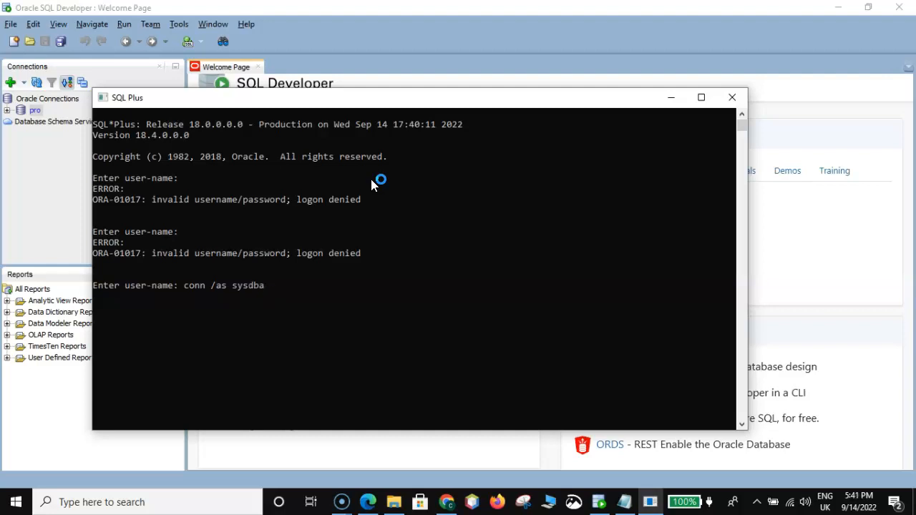
pyautogui.press('enter')
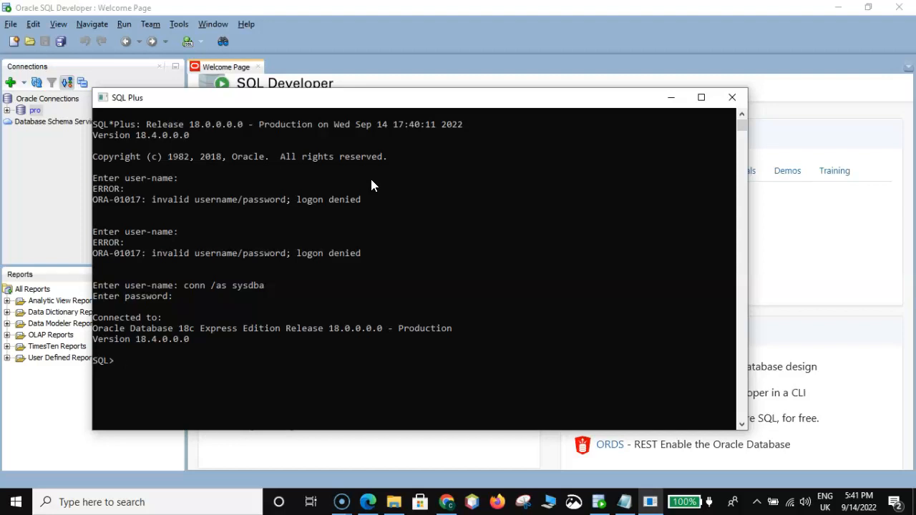
# Step: Run select username, profile from dba_users; and review the listed accounts
pyautogui.write('selec')
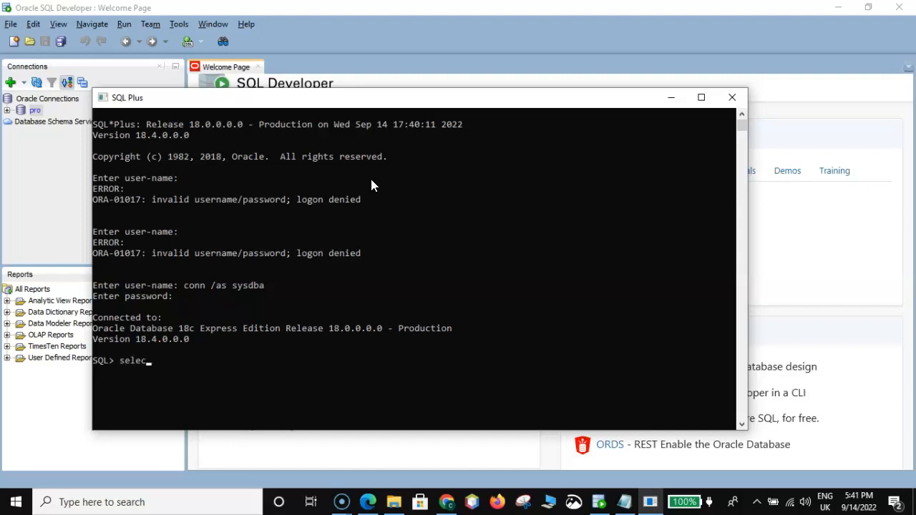
pyautogui.write('t')
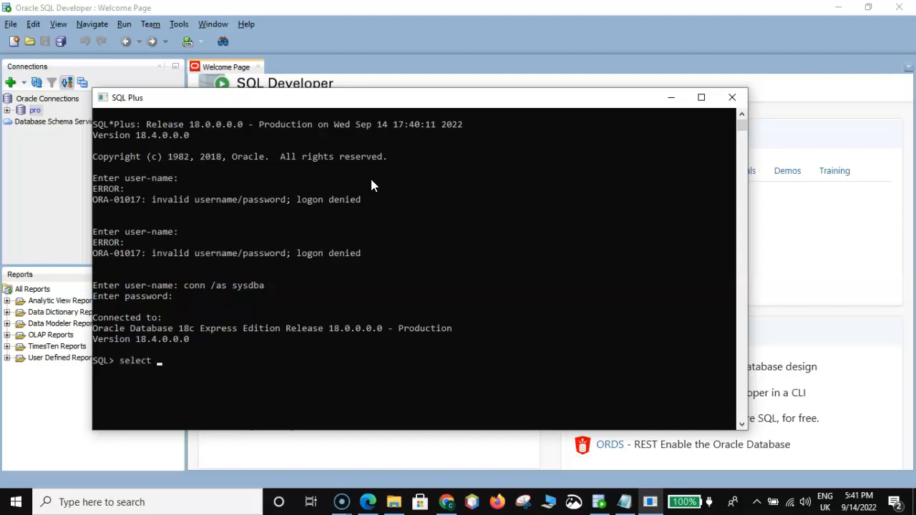
pyautogui.write('user')
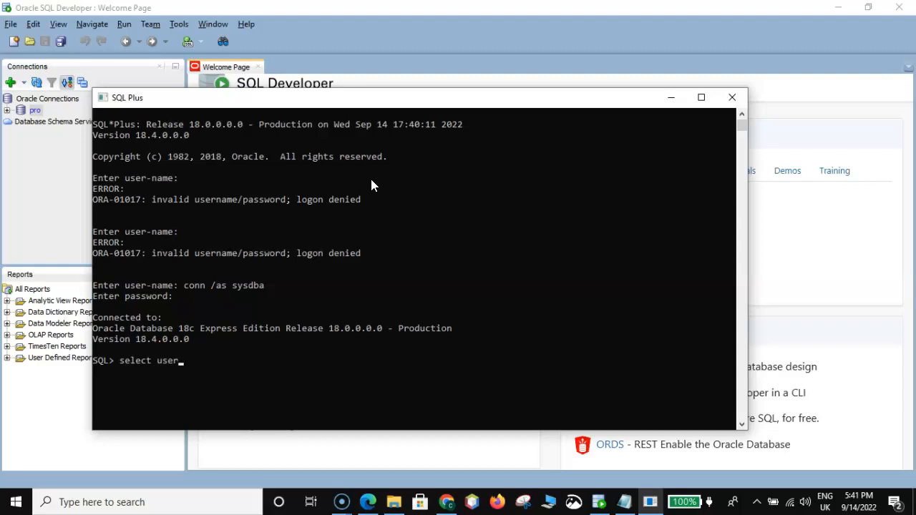
pyautogui.write('name')
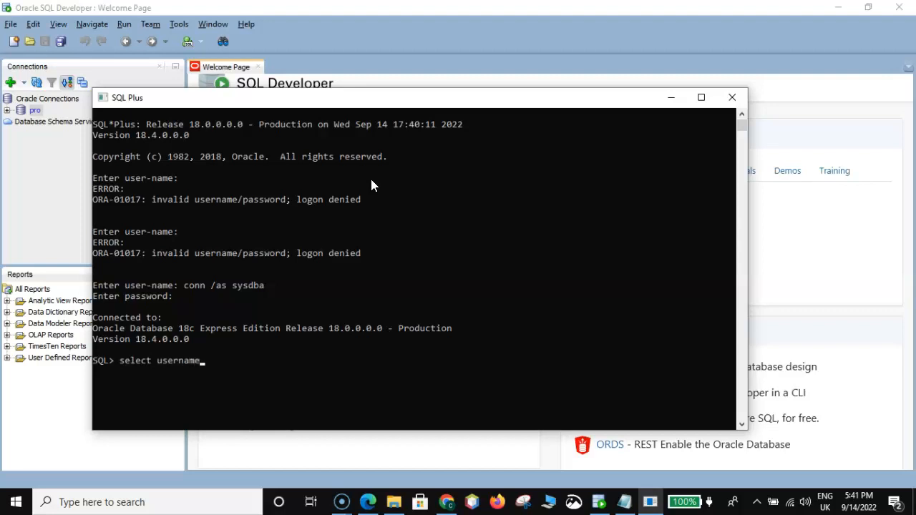
pyautogui.write(',')
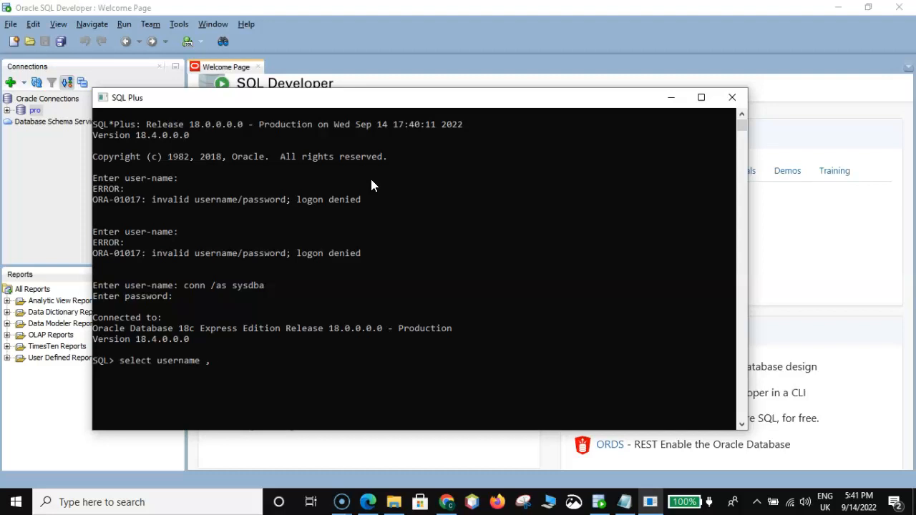
pyautogui.write('profile')
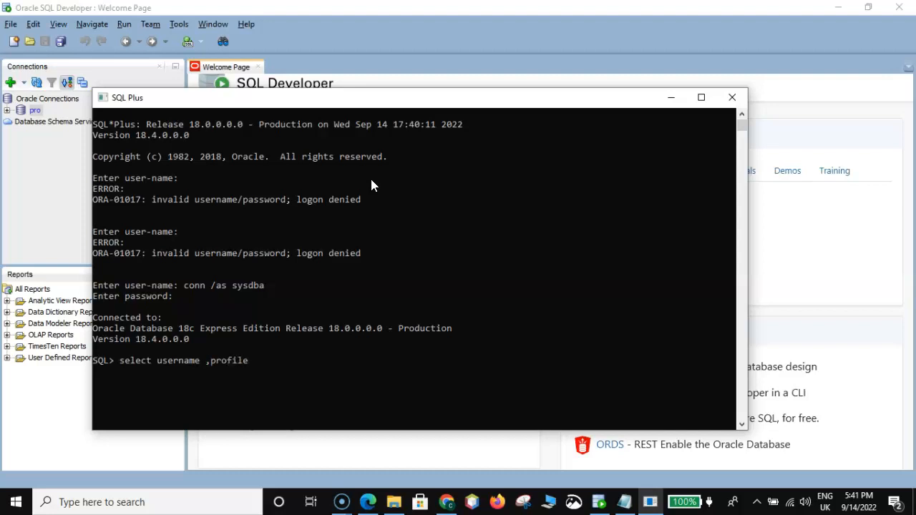
pyautogui.write('from')
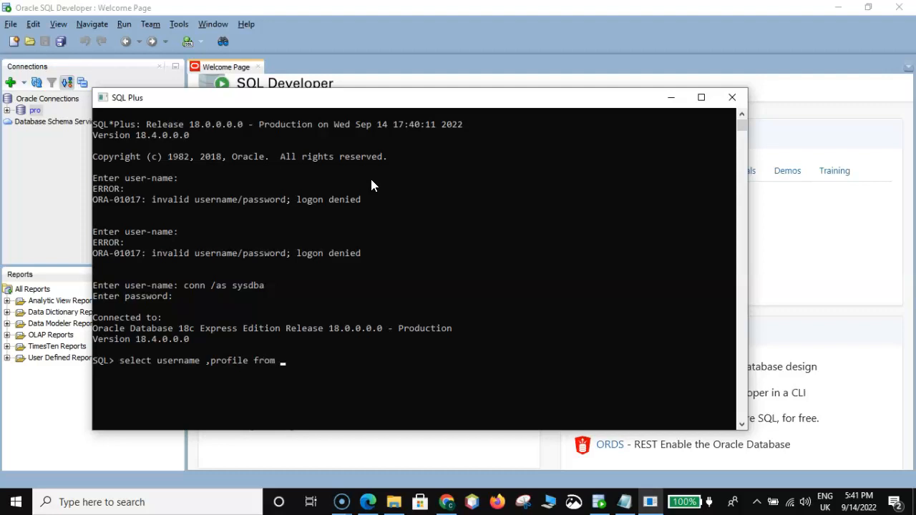
pyautogui.write('db')
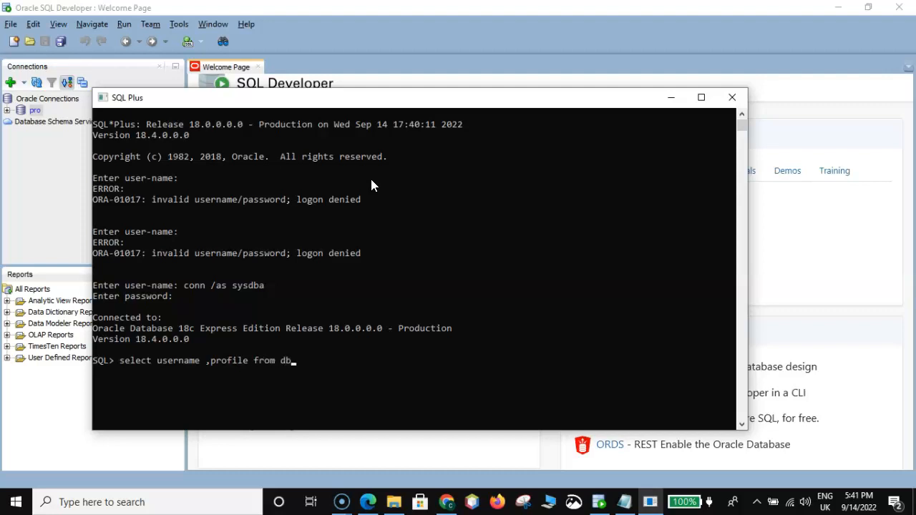
pyautogui.write('a_')
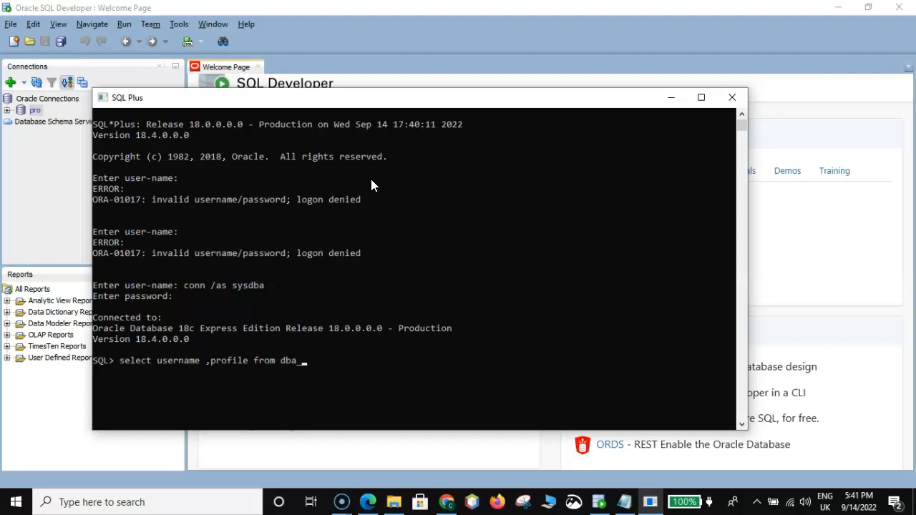
pyautogui.write('users;')
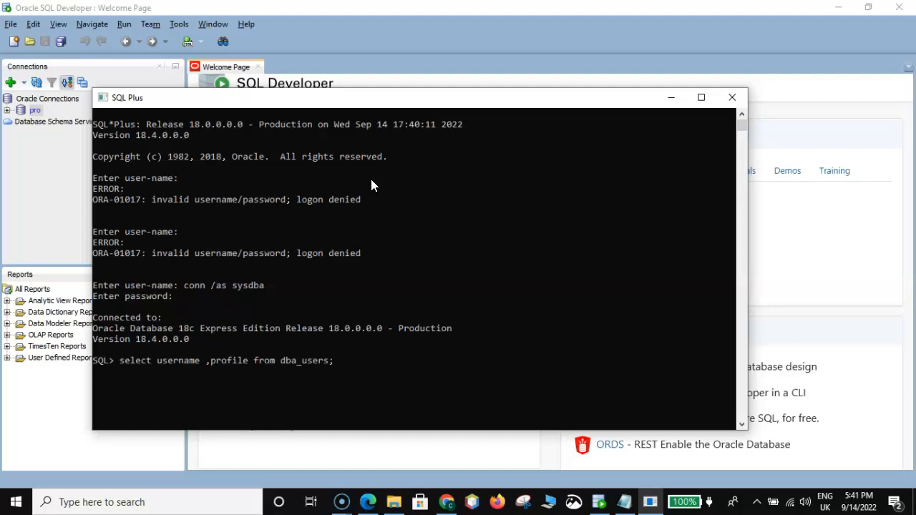
pyautogui.press('Return')
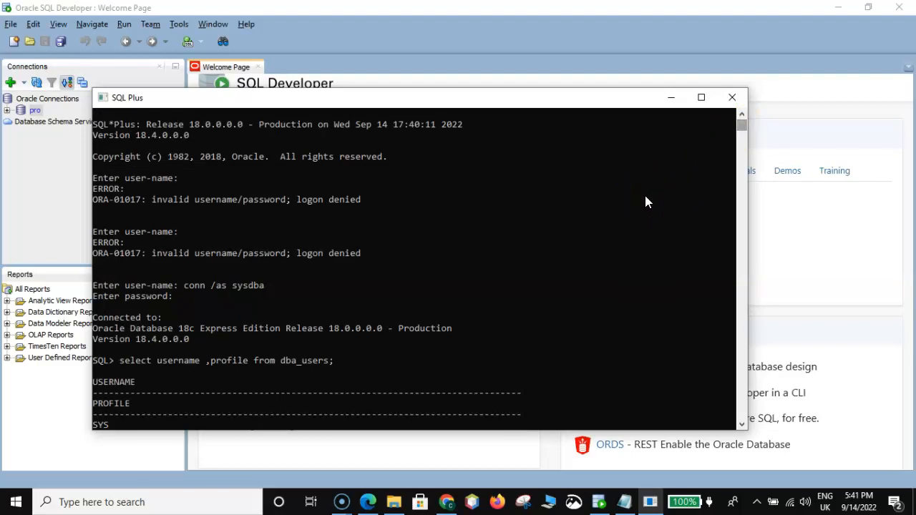
pyautogui.moveTo(801, 338)
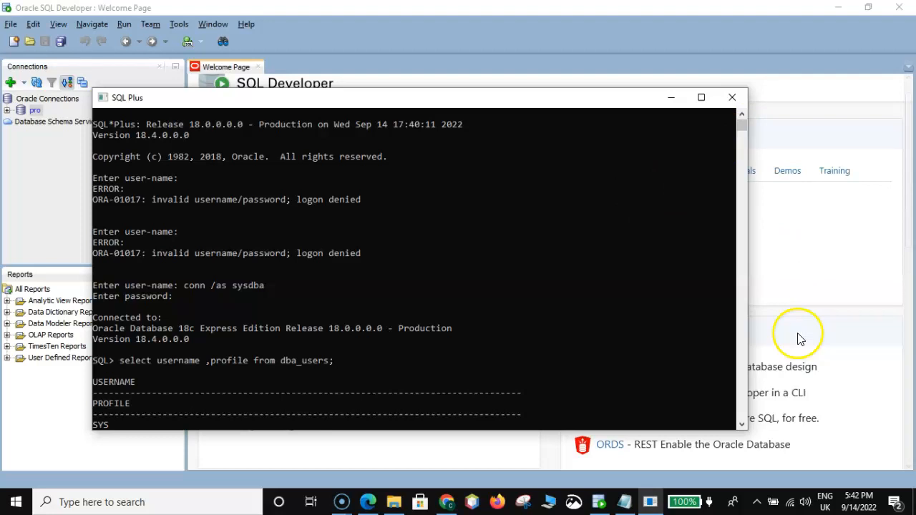
pyautogui.scroll(-3)
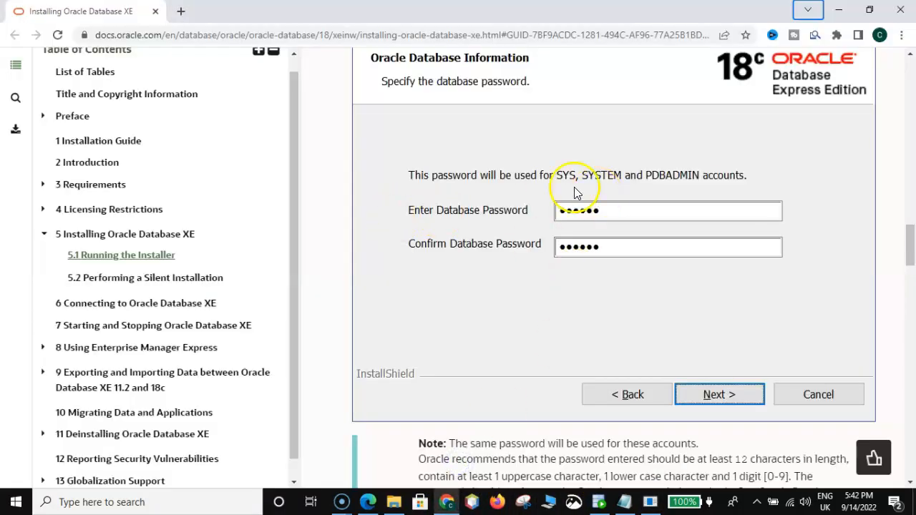
pyautogui.moveTo(604, 208)
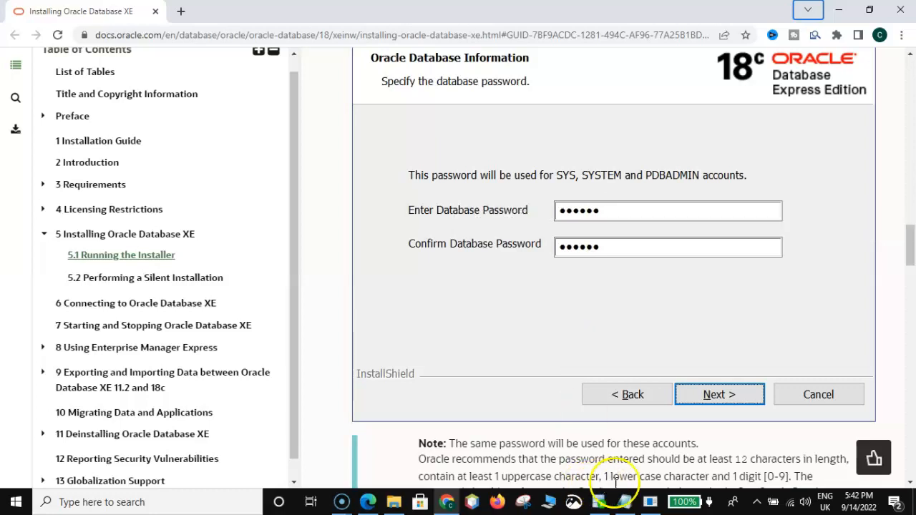
# Step: Return from the installation guide to the SQL*Plus session
pyautogui.click(447, 501)
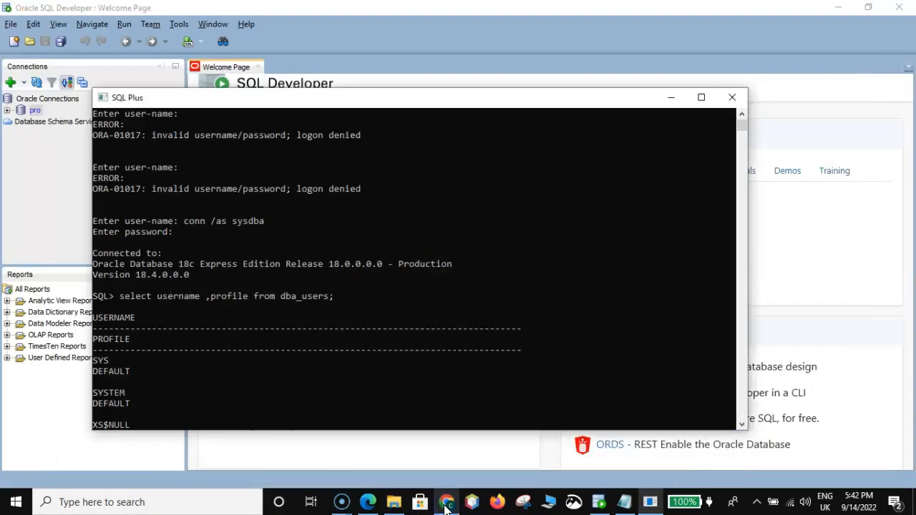
pyautogui.scroll(-3)
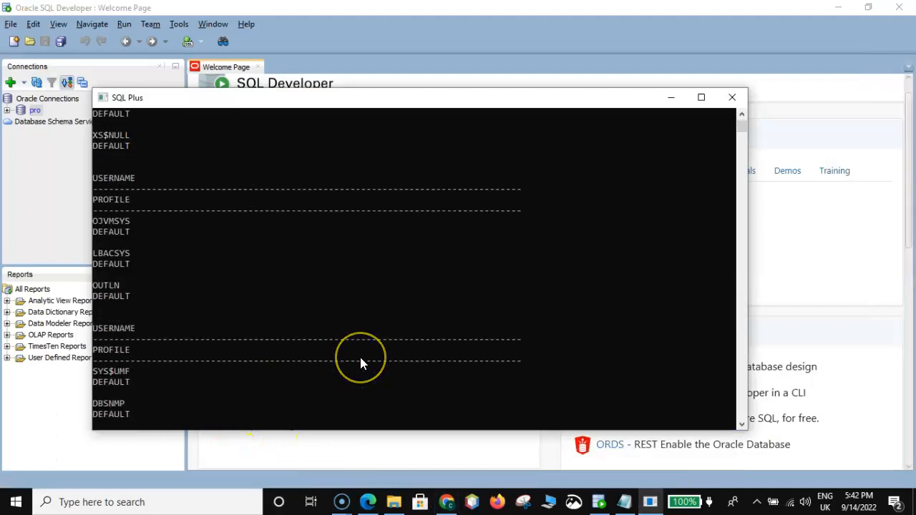
pyautogui.scroll(-3)
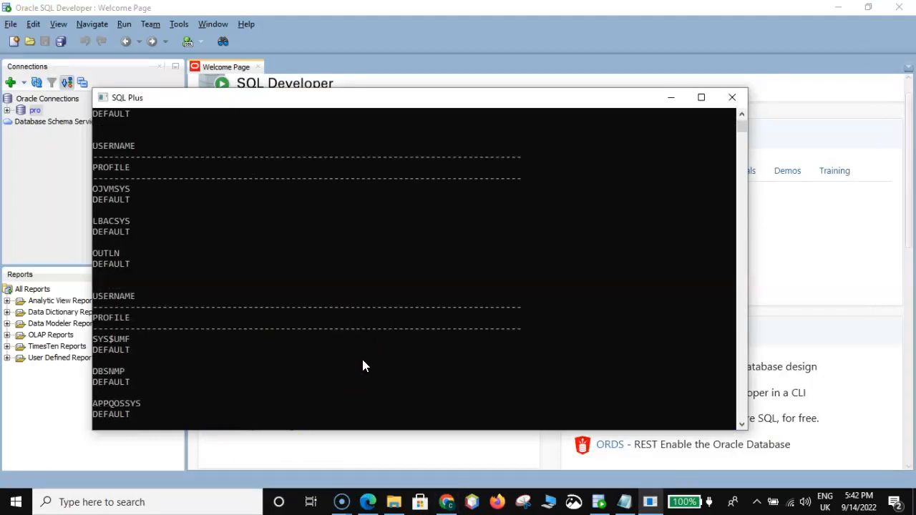
pyautogui.scroll(-3)
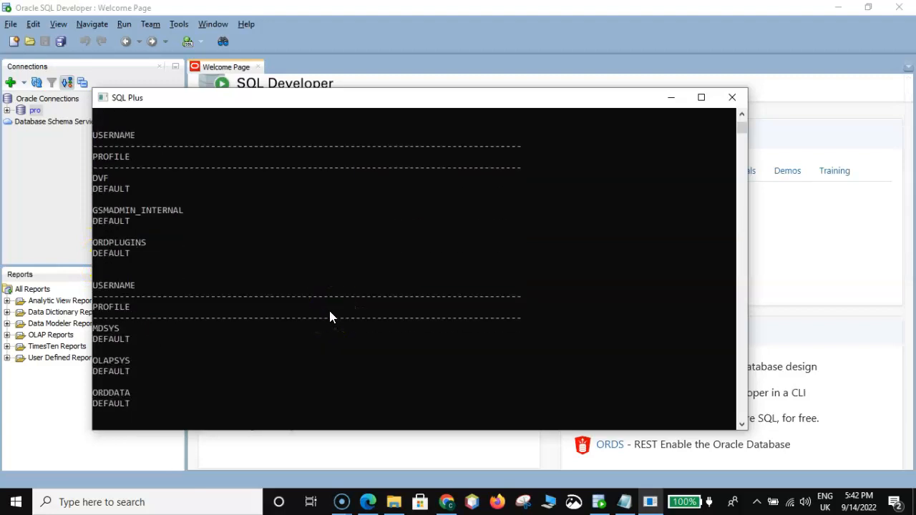
pyautogui.scroll(-3)
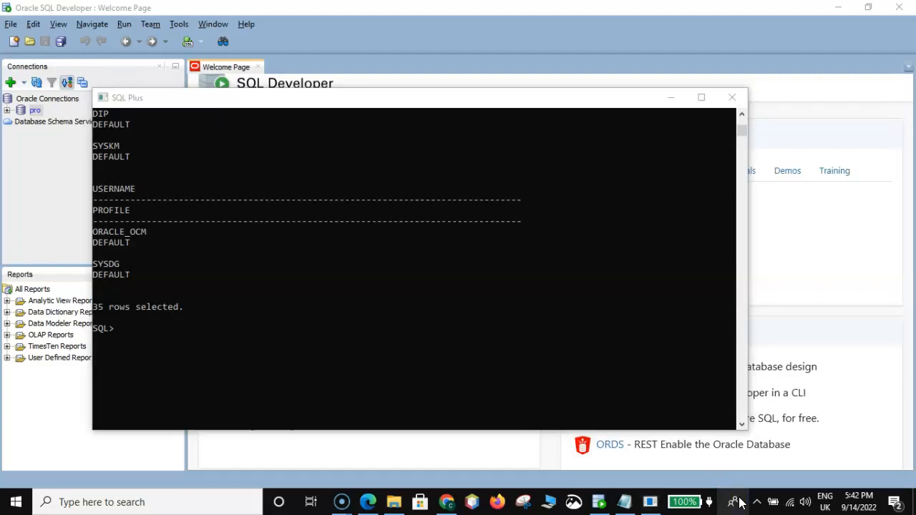
pyautogui.moveTo(240, 441)
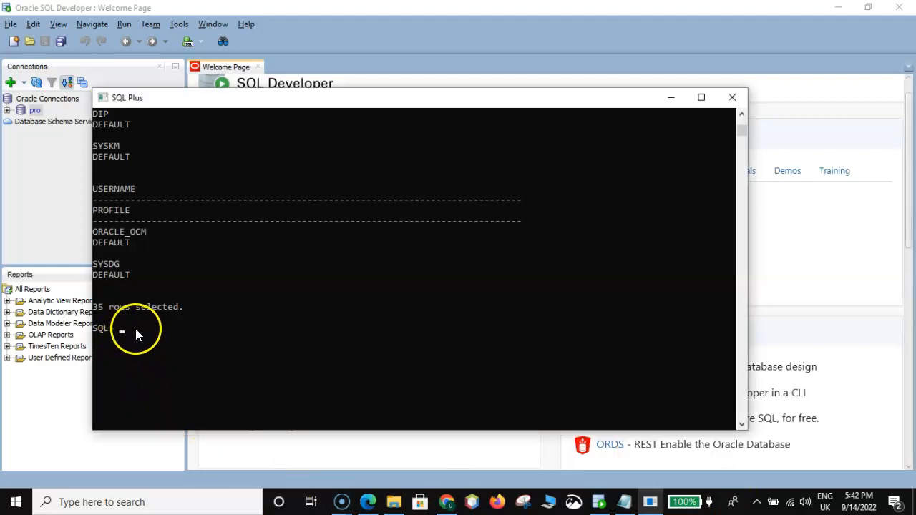
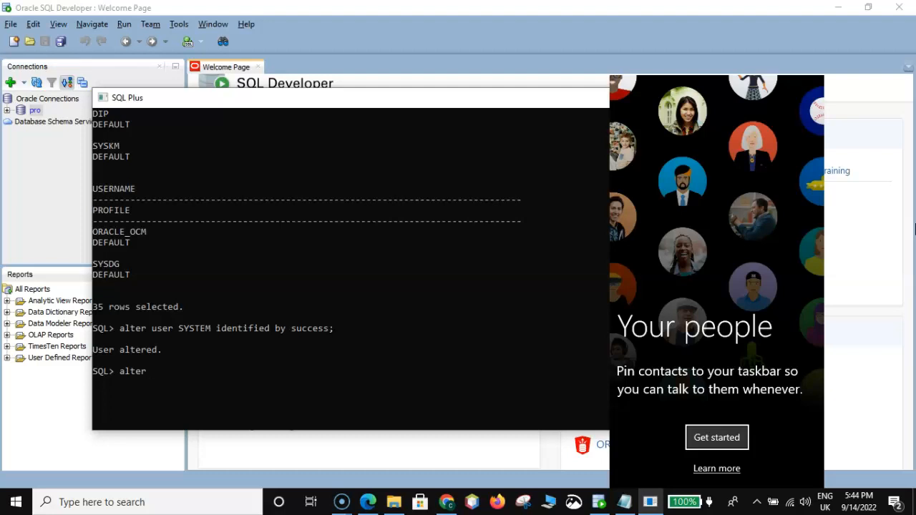
# Step: Run alter user SYSTEM account unlock; to unlock the account
pyautogui.write('us')
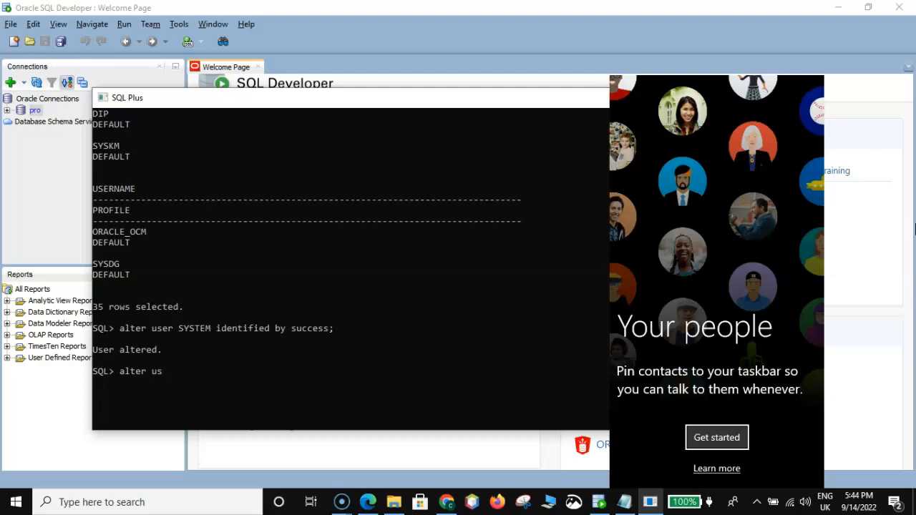
pyautogui.write('er')
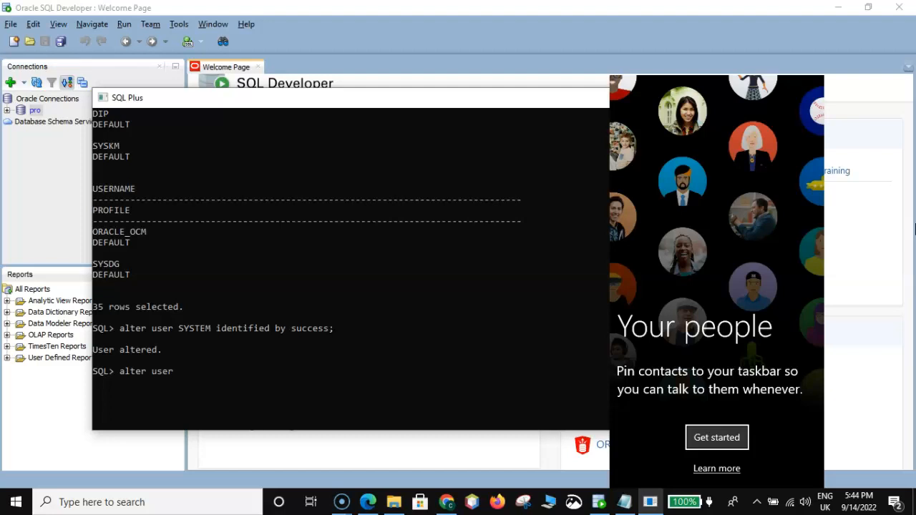
pyautogui.write('SYSTEM')
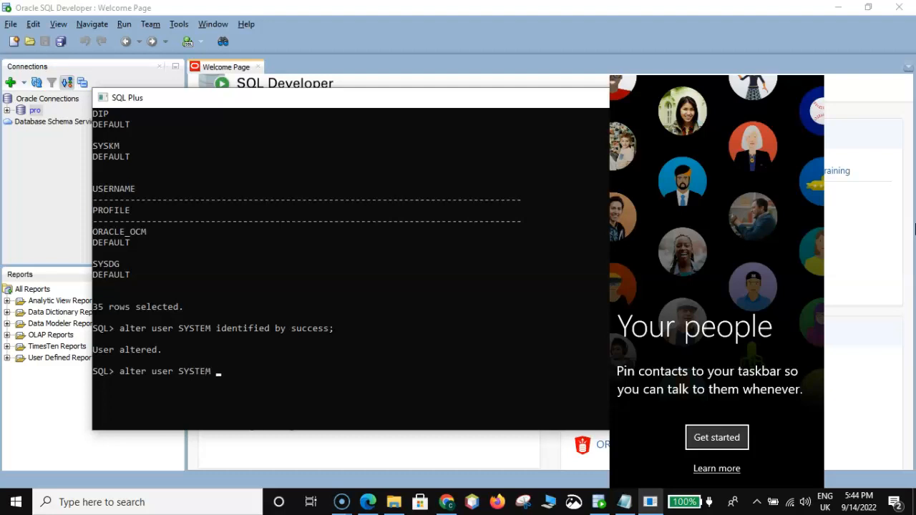
pyautogui.write('account un')
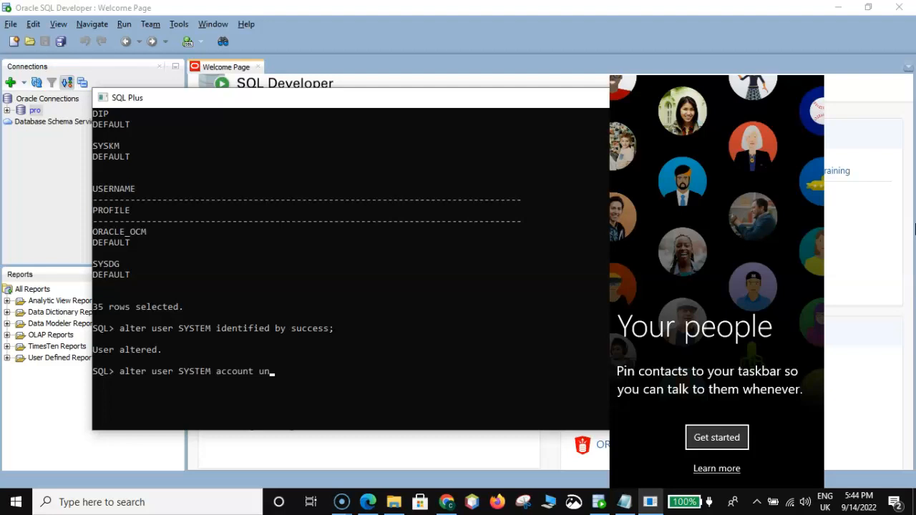
pyautogui.write('lock;')
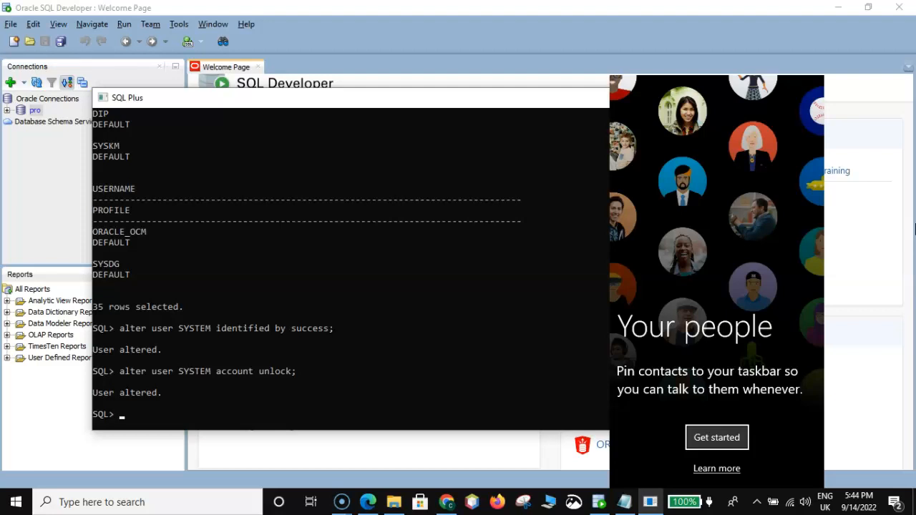
pyautogui.moveTo(833, 86)
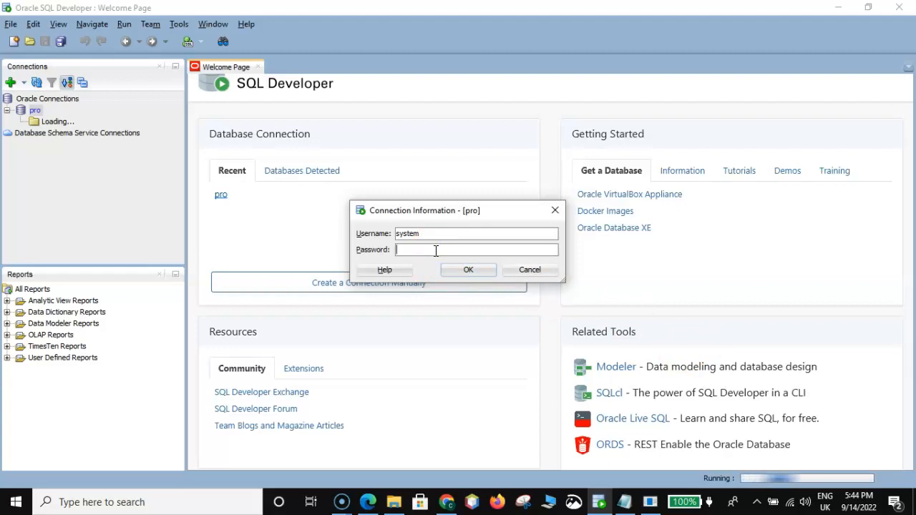
# Step: Enter the new password for system and submit the pro connection login
pyautogui.write('password')
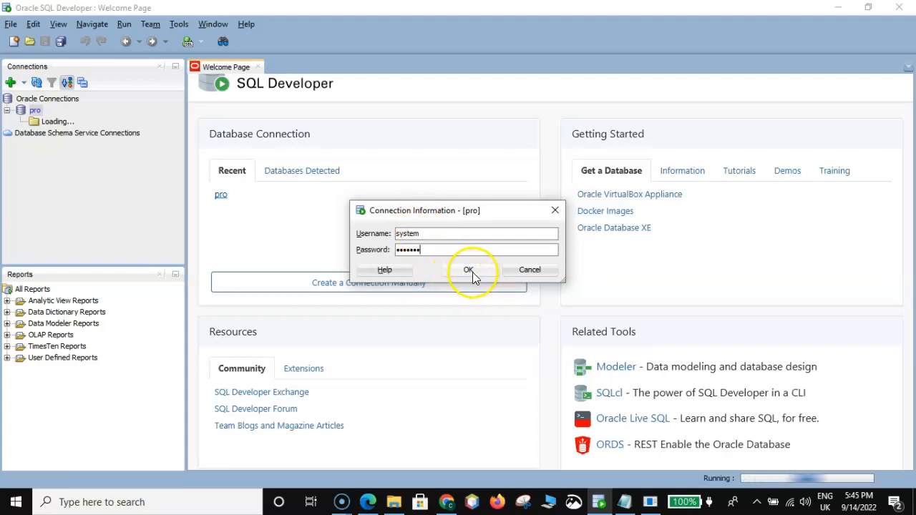
pyautogui.click(468, 269)
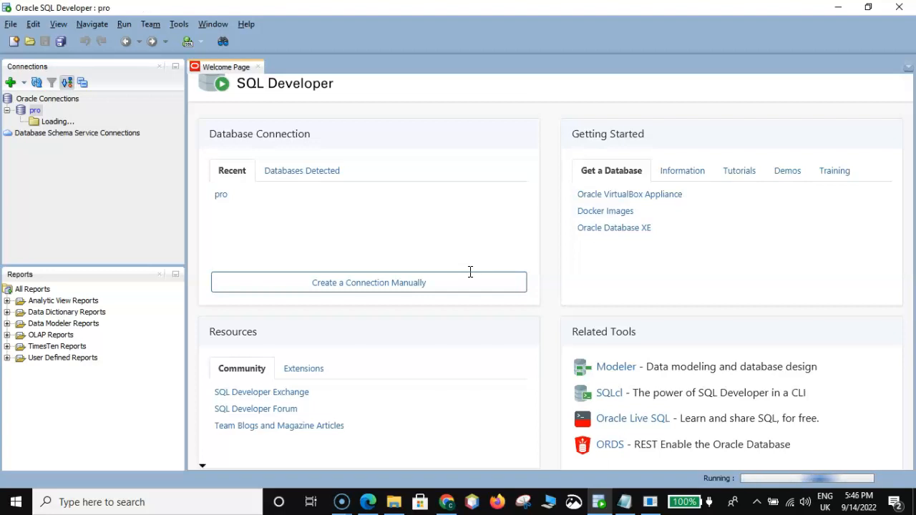
# Step: Expand the pro connection's object tree and place the cursor in its empty worksheet
pyautogui.doubleClick(34, 109)
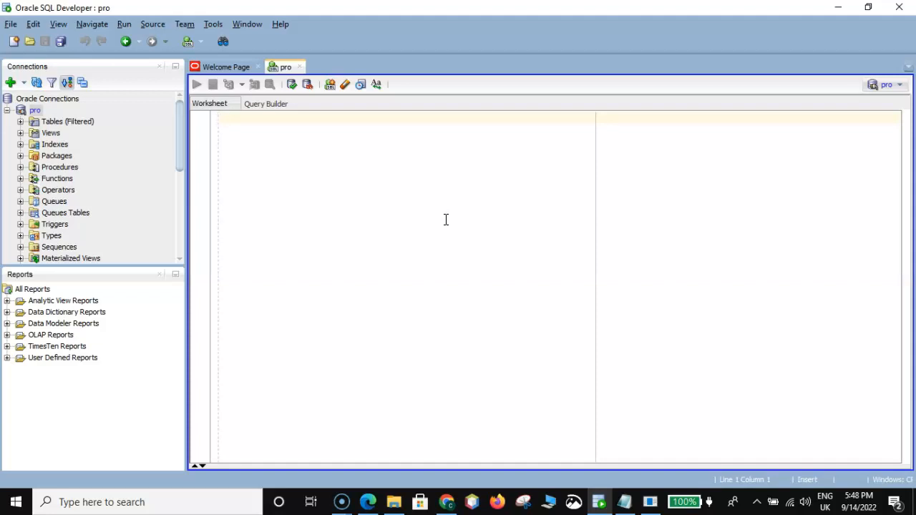
pyautogui.click(222, 117)
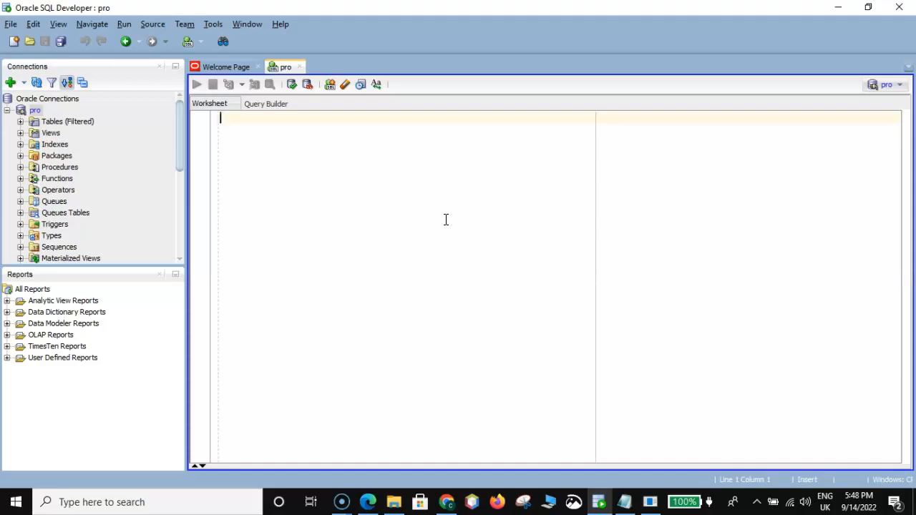